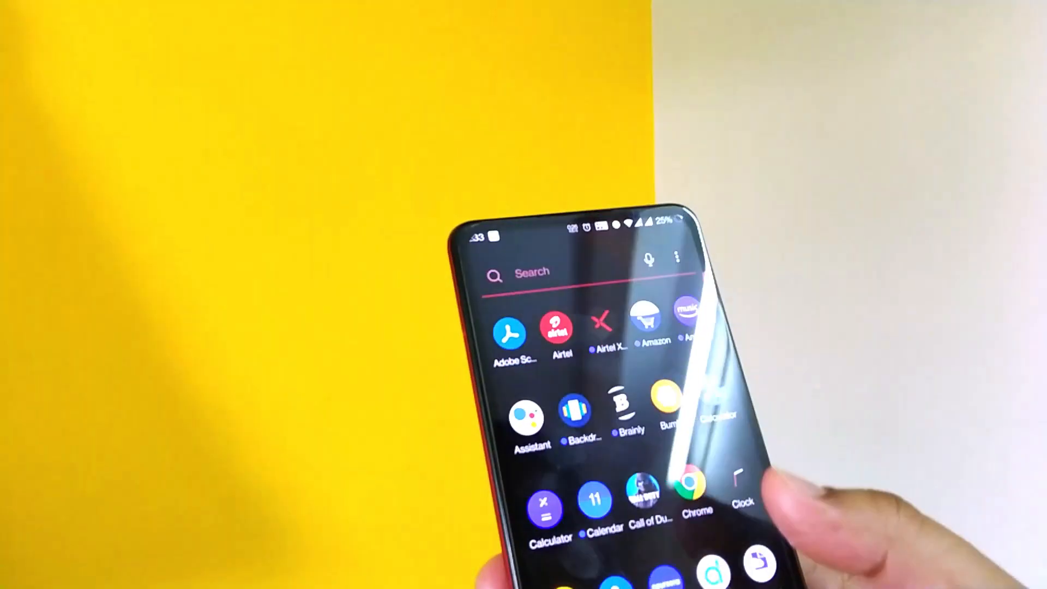
pyautogui.scroll(-3)
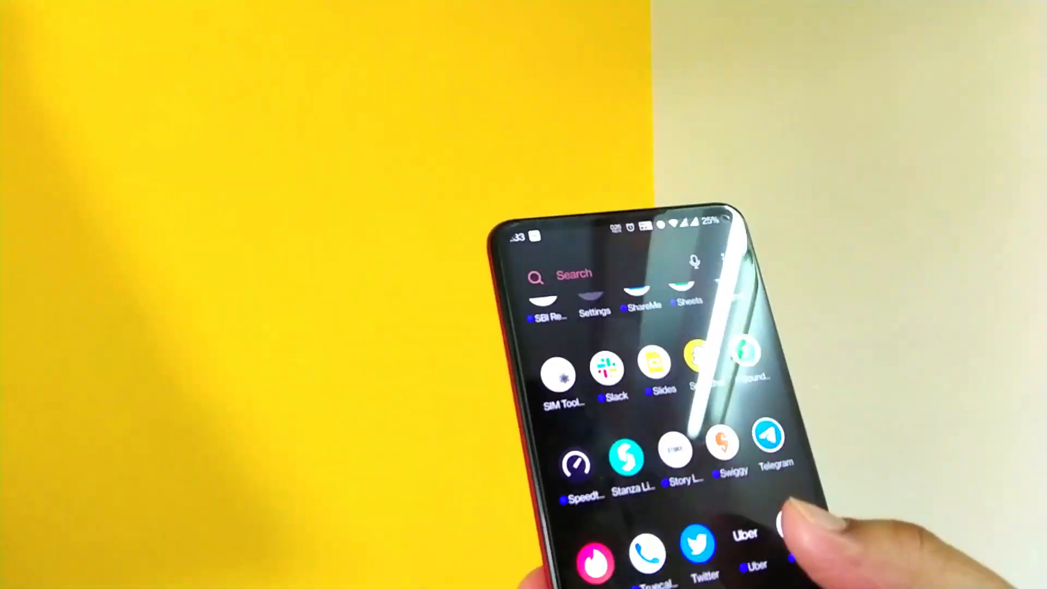
pyautogui.scroll(3)
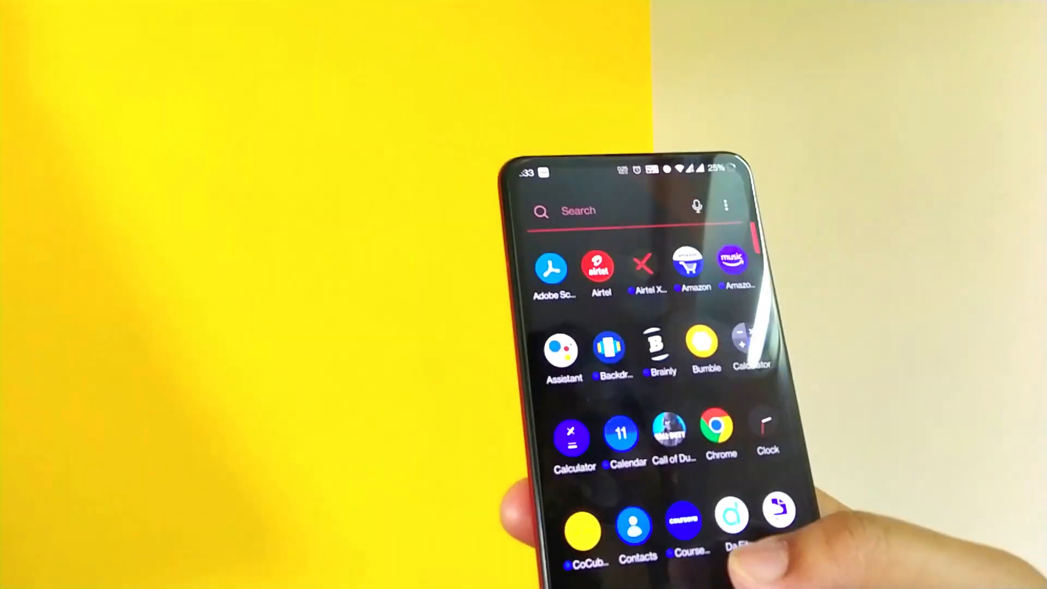
pyautogui.scroll(3)
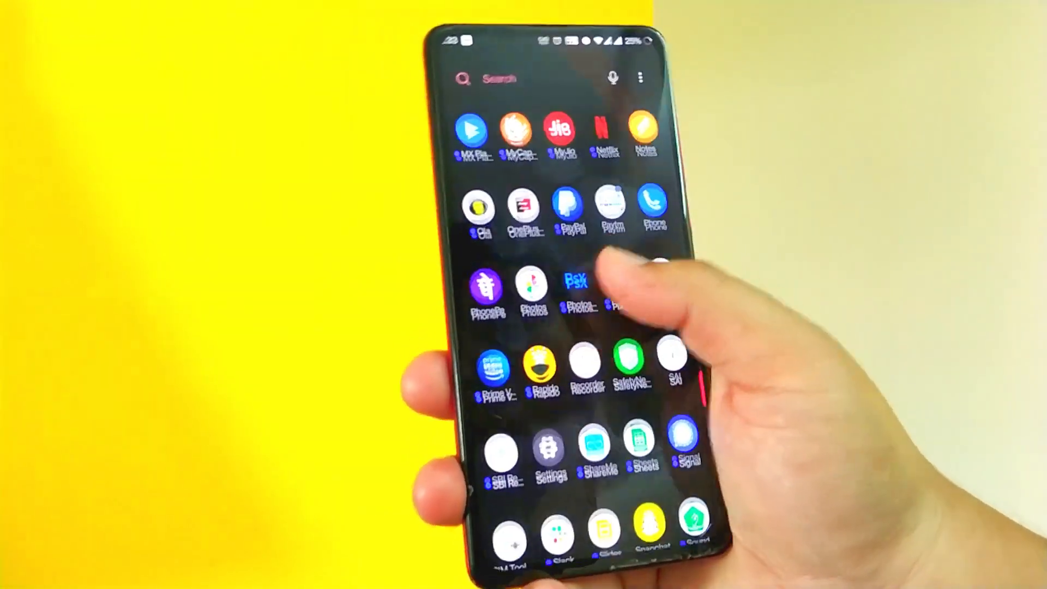
pyautogui.scroll(3)
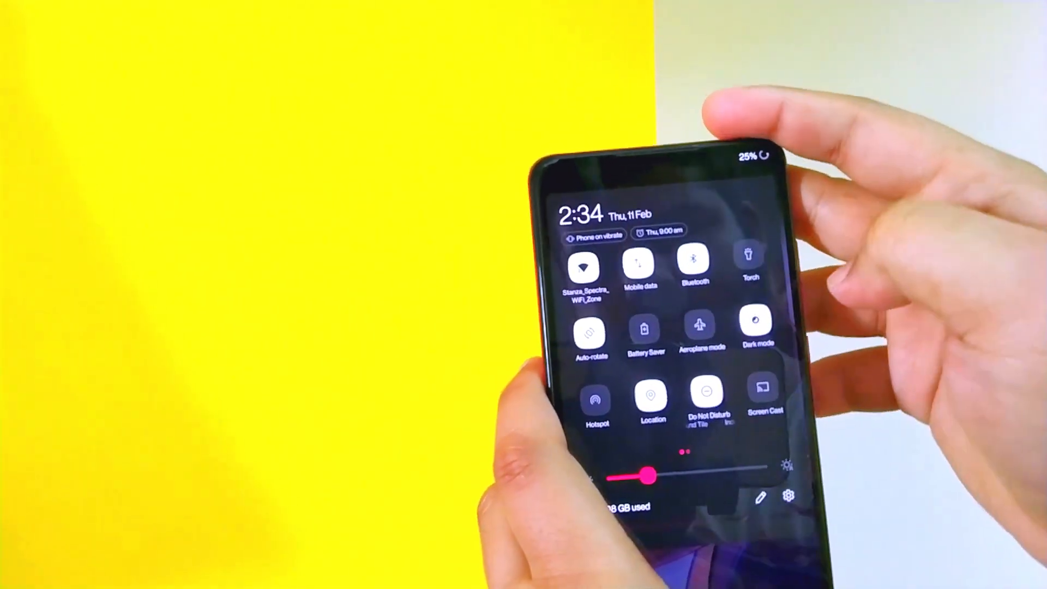
pyautogui.hscroll(-3)
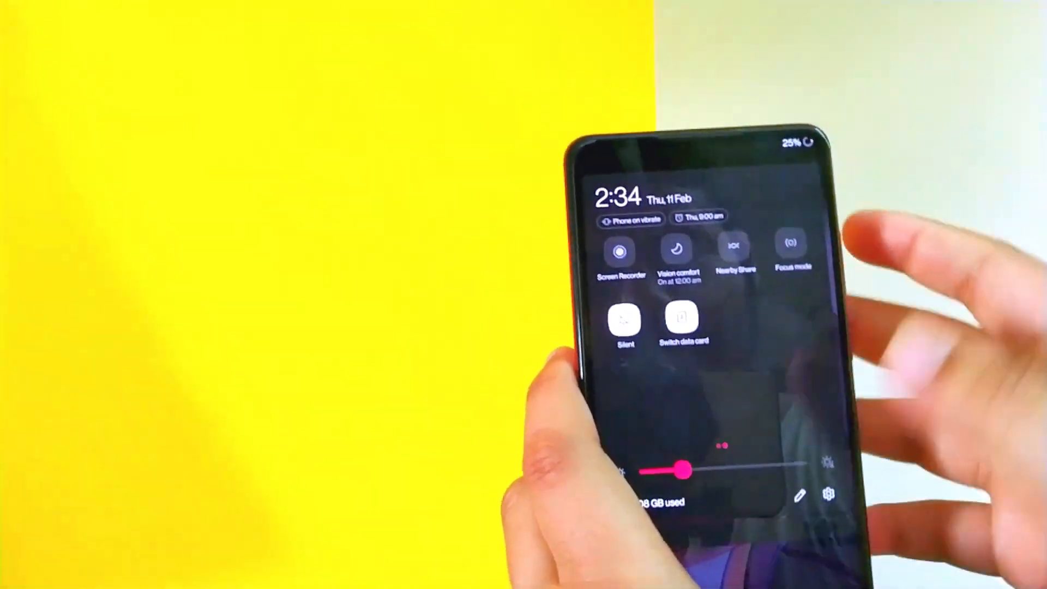